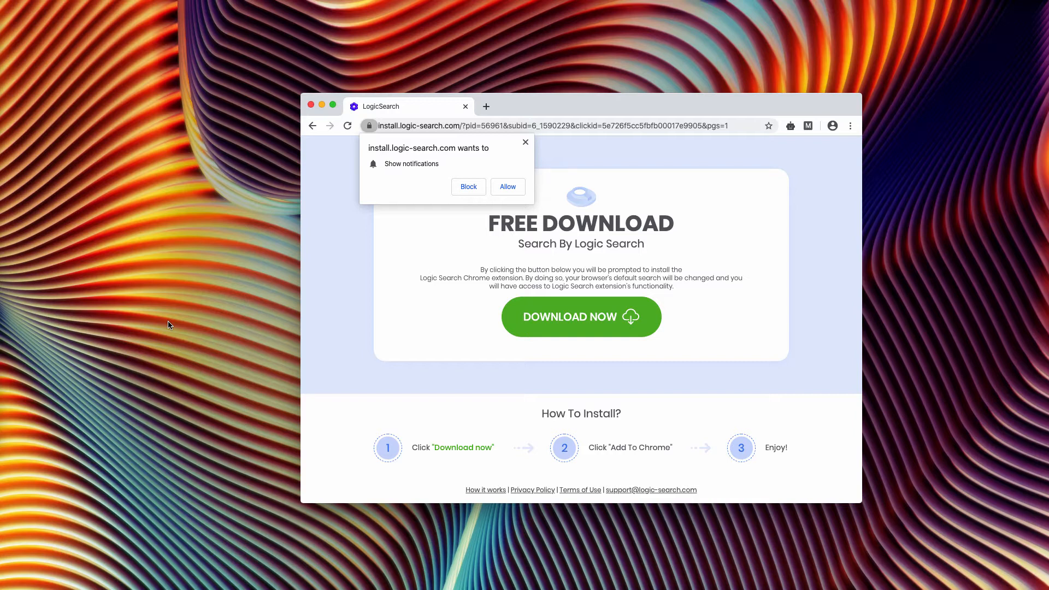
mouse_move(892, 566)
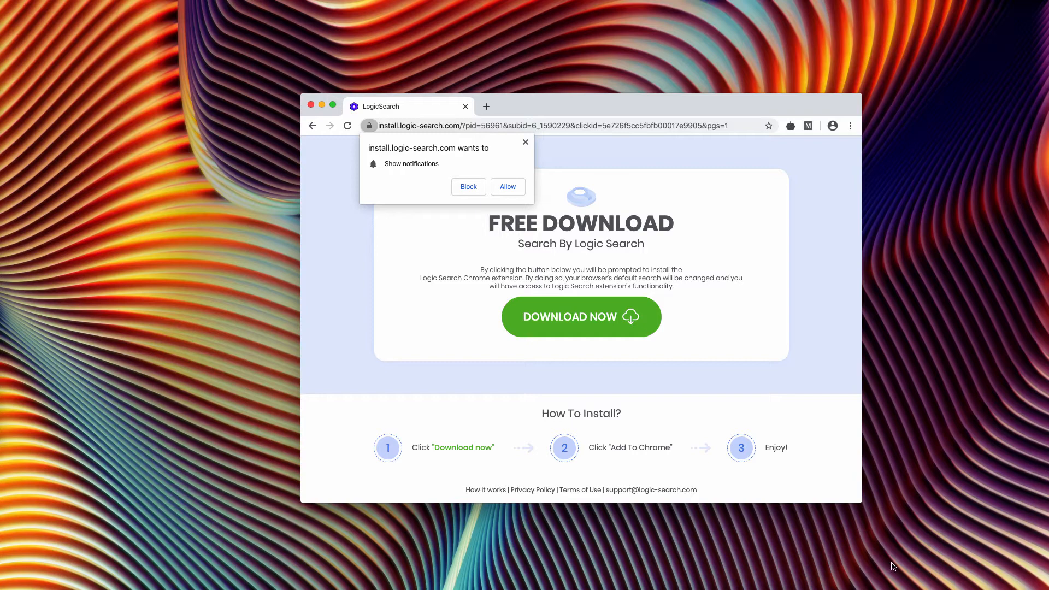
Start the free Logic Search download from the LogicSearch install page
left_click(580, 317)
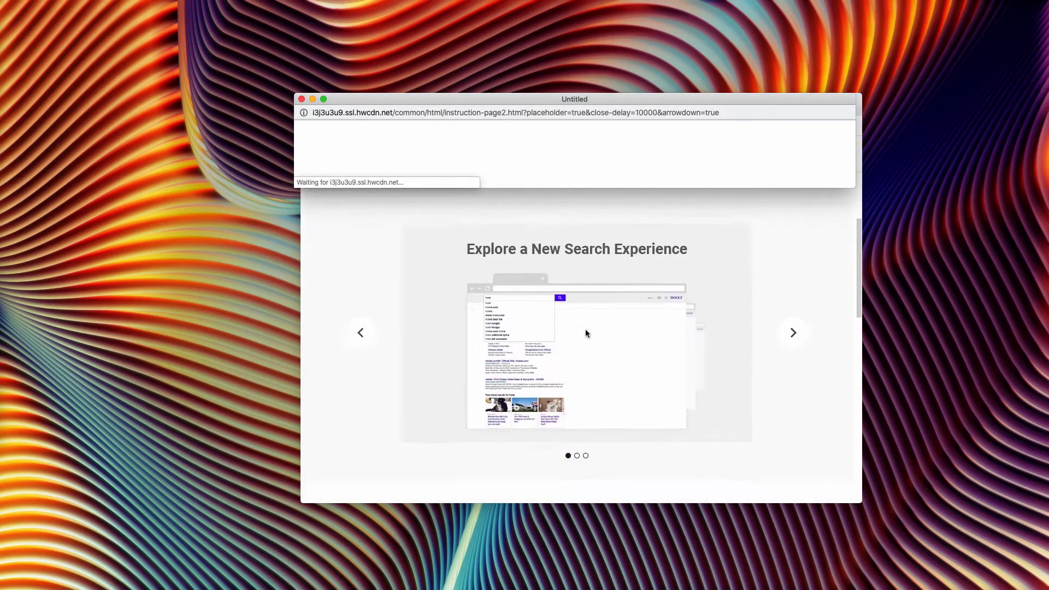
scroll("down", 3)
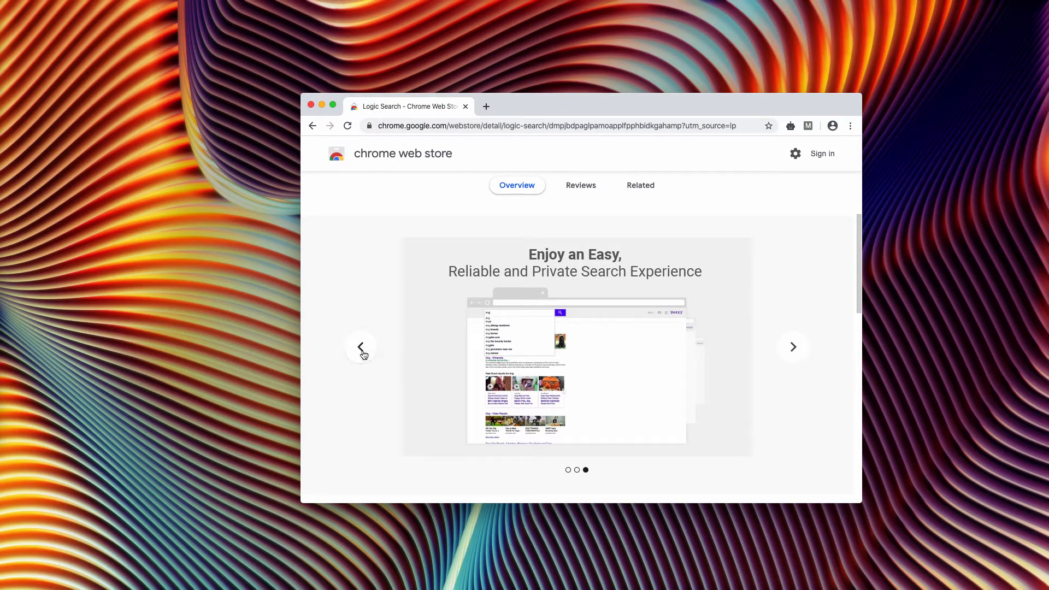
left_click(359, 346)
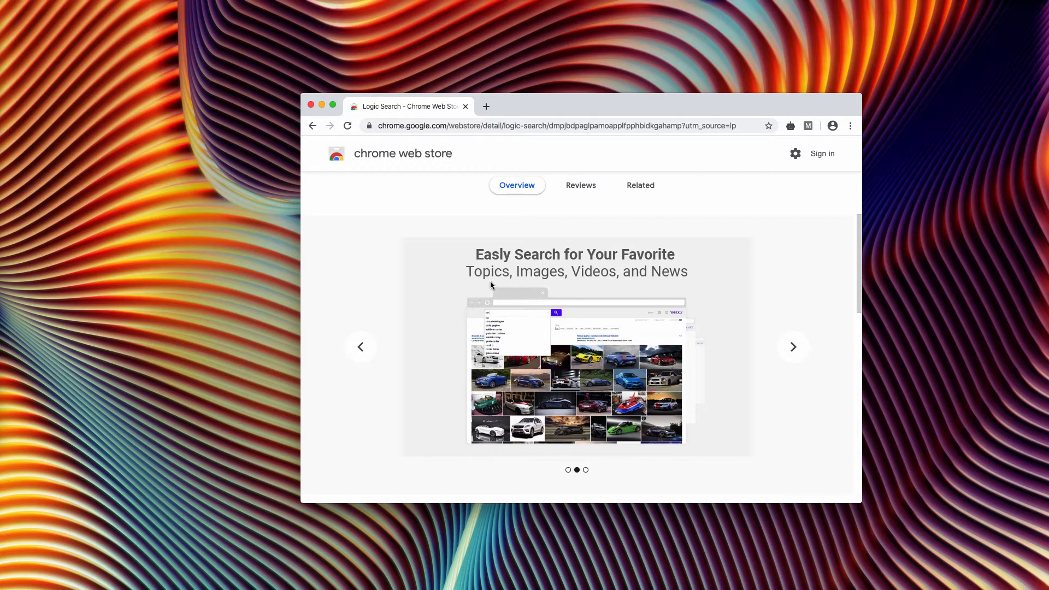
mouse_move(623, 293)
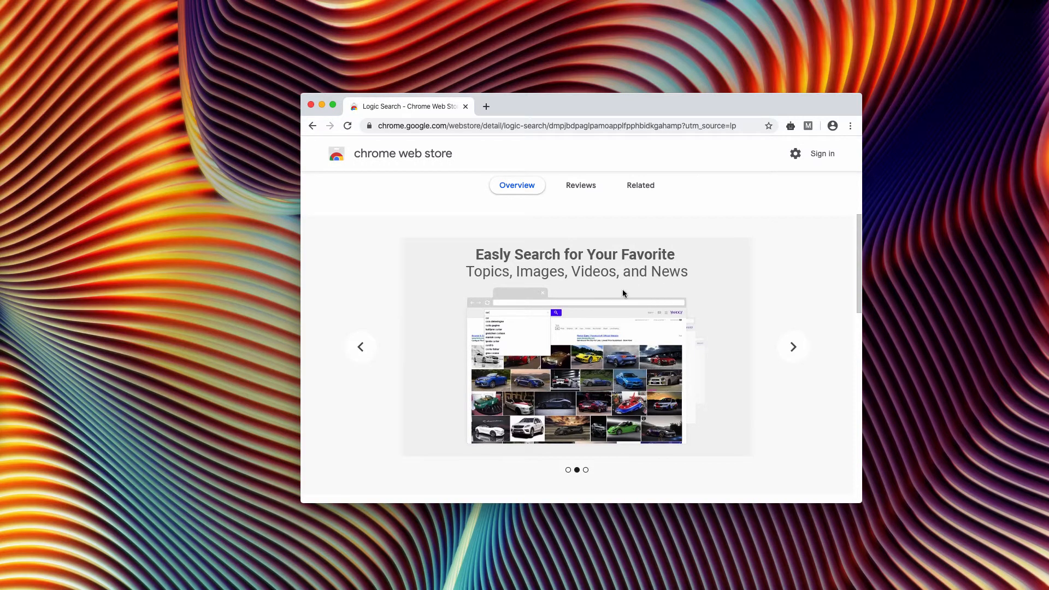
left_click(360, 346)
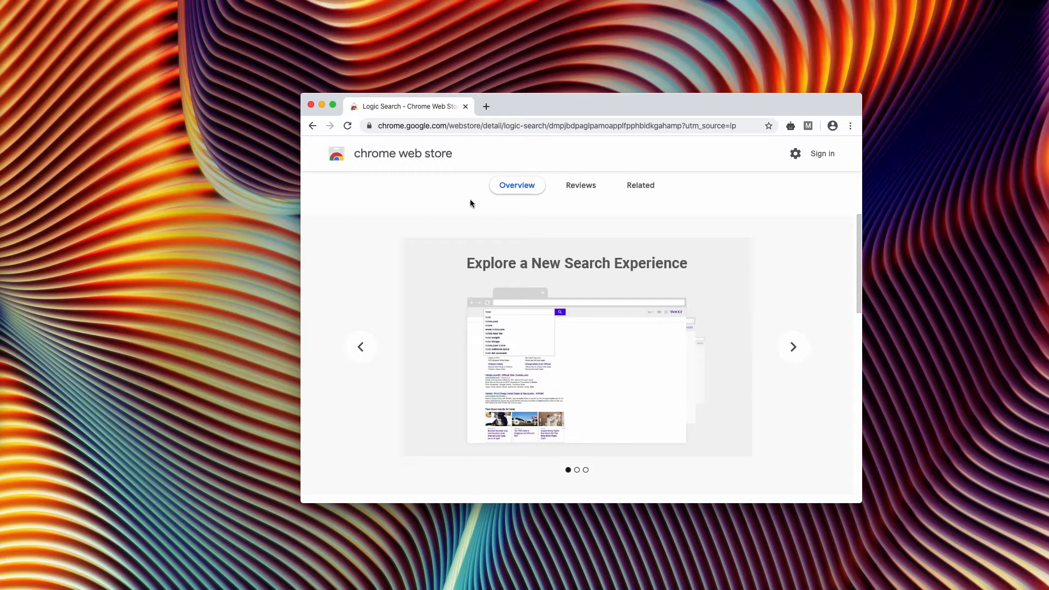
left_click(793, 346)
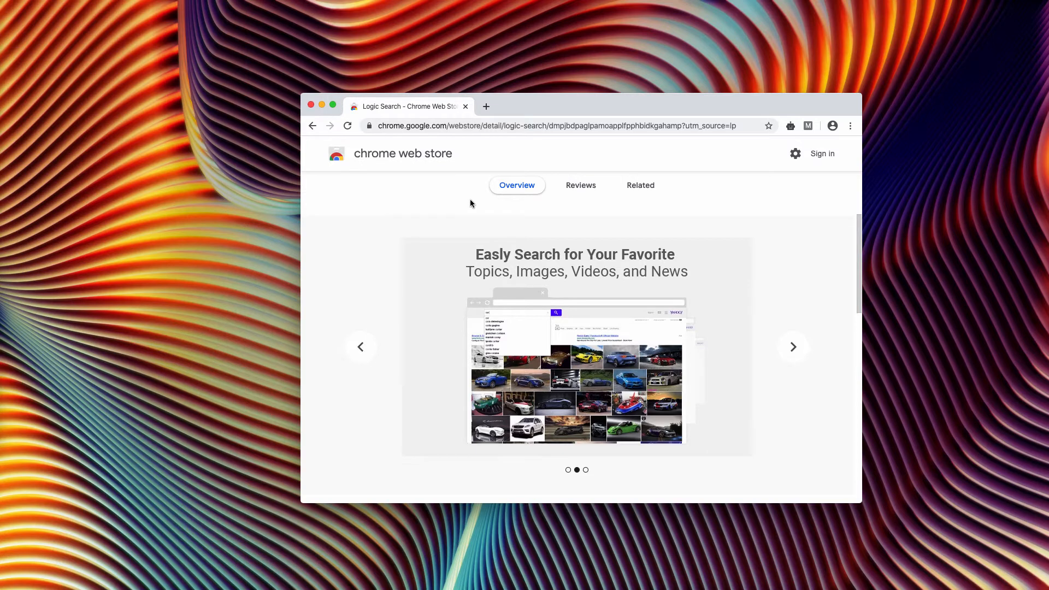
left_click(793, 346)
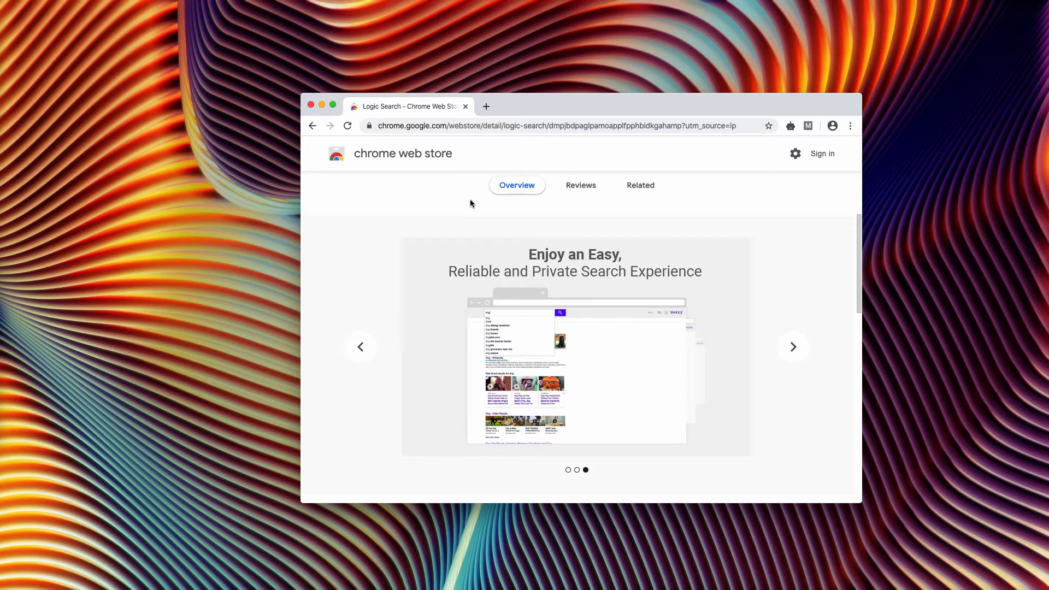
left_click(793, 346)
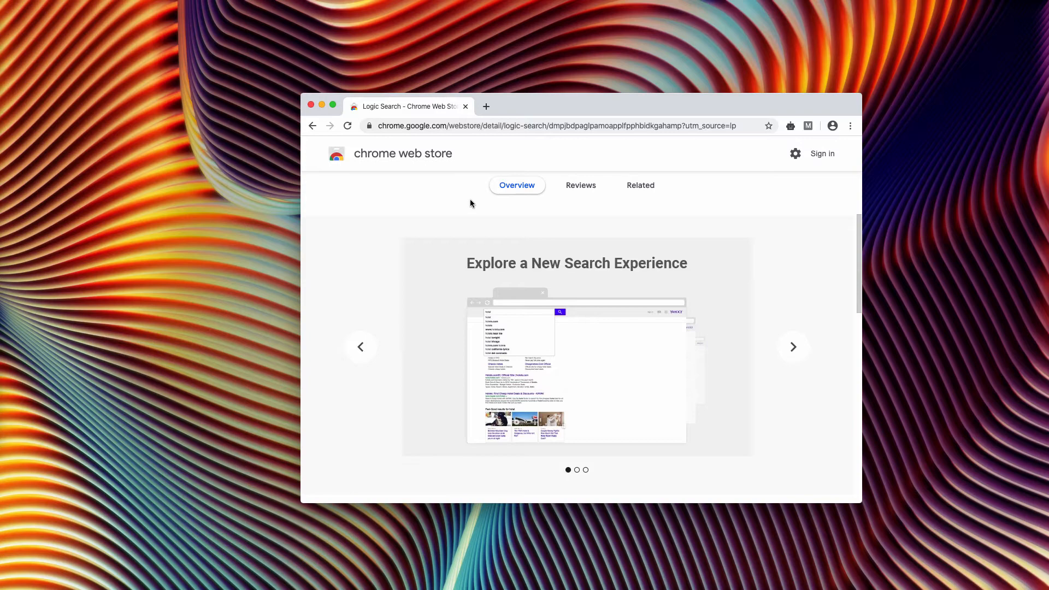
Add the Logic Search extension to Chrome from its Chrome Web Store page
scroll("up", 3)
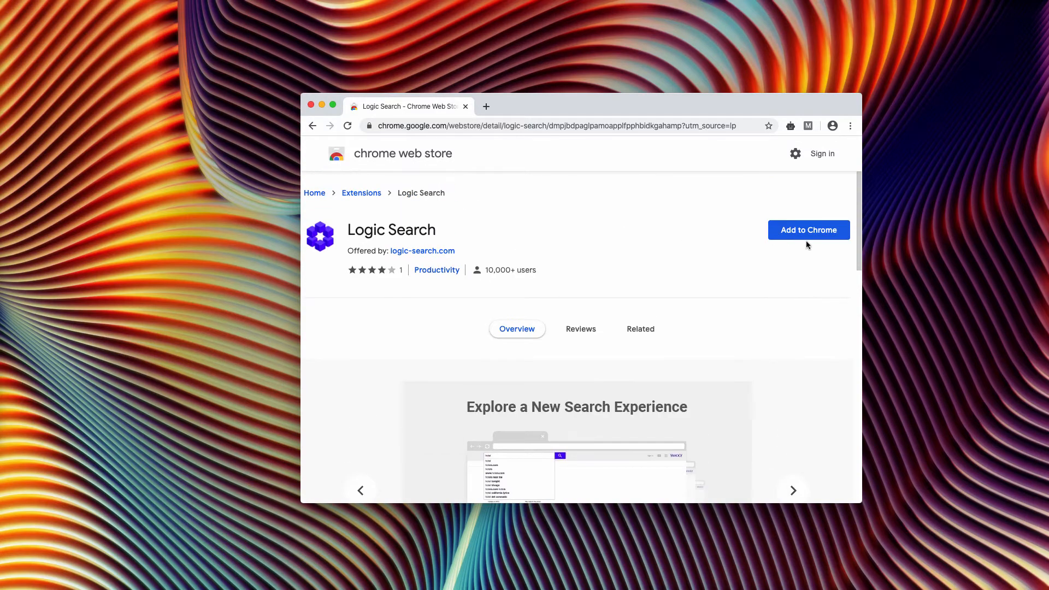
left_click(809, 229)
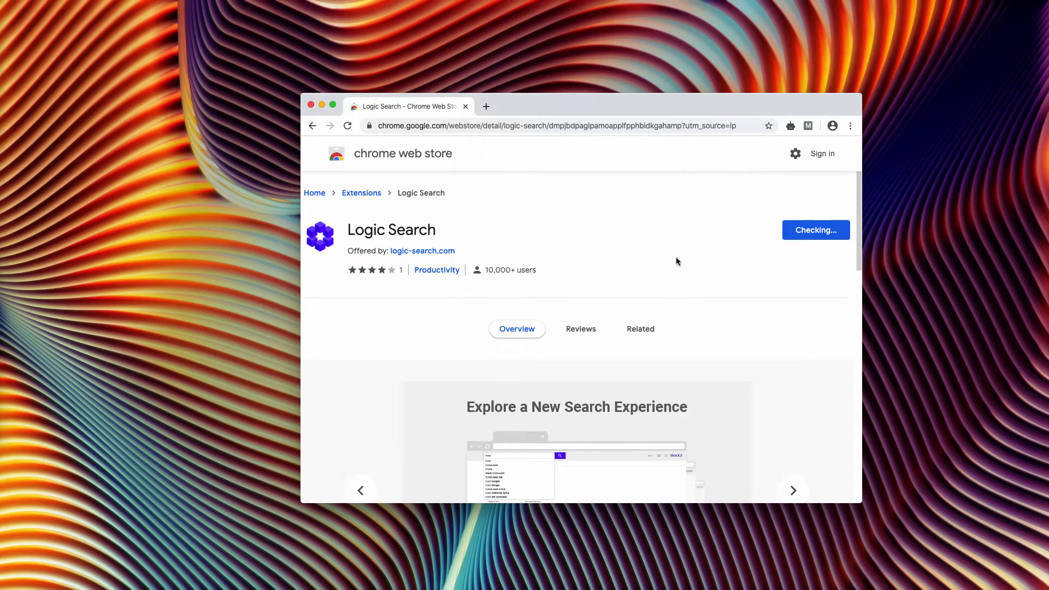
left_click(815, 229)
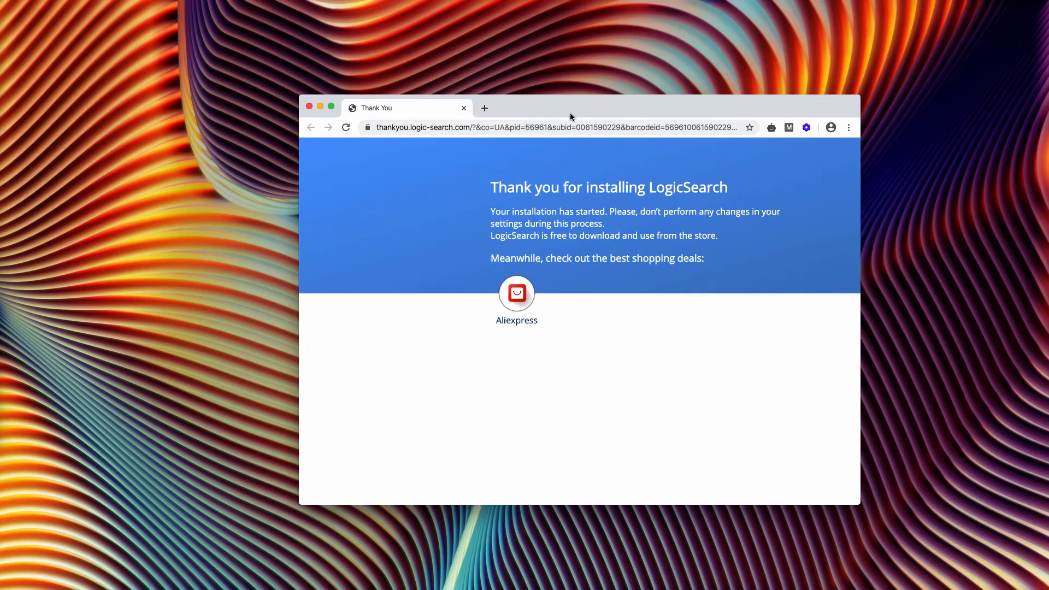
Go to Chrome's installed extensions page via the main menu's More Tools
left_click(849, 126)
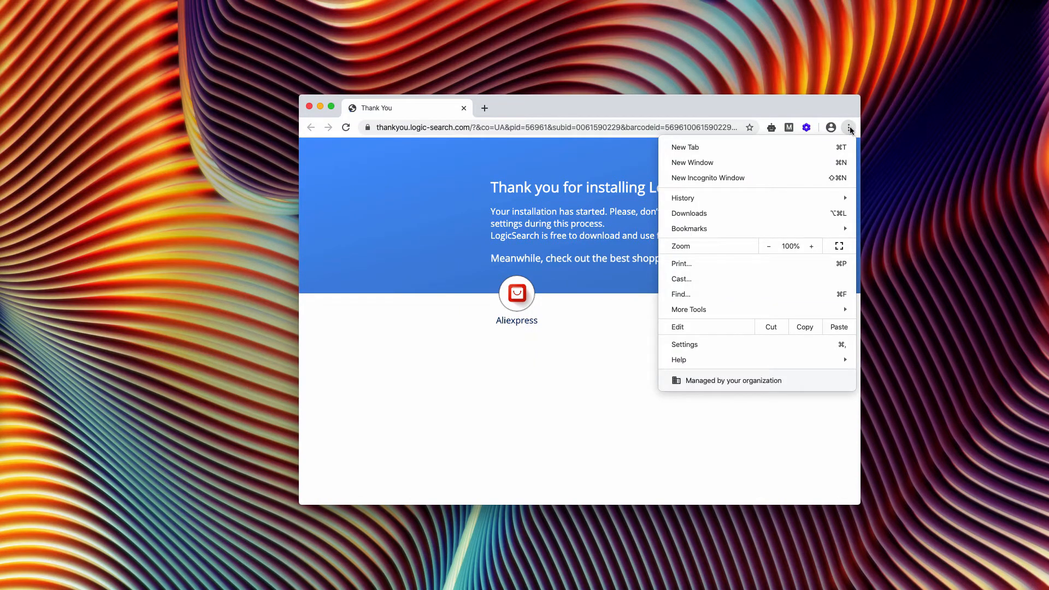
mouse_move(749, 278)
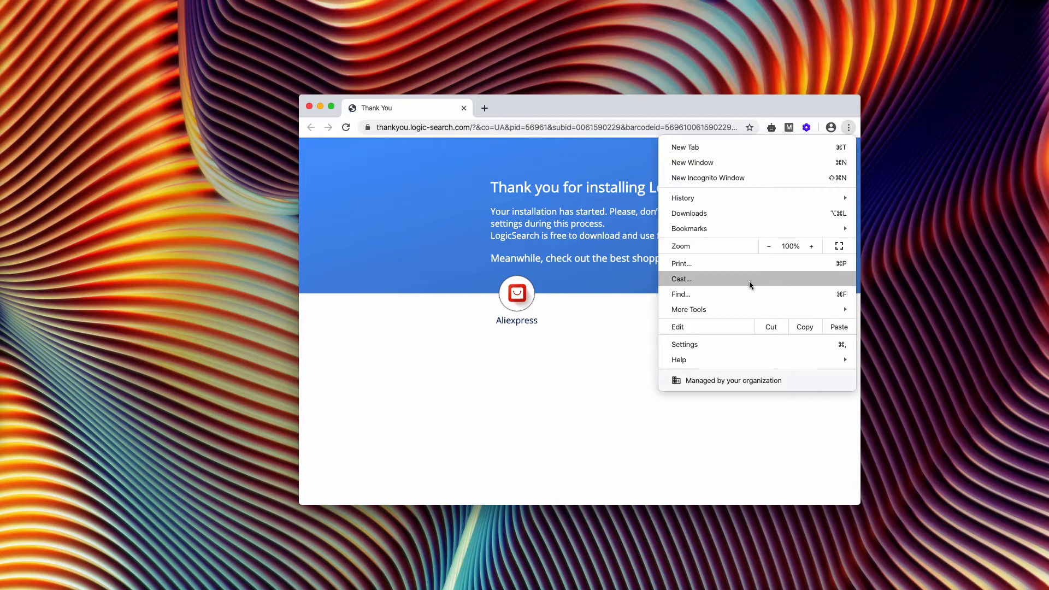
mouse_move(688, 309)
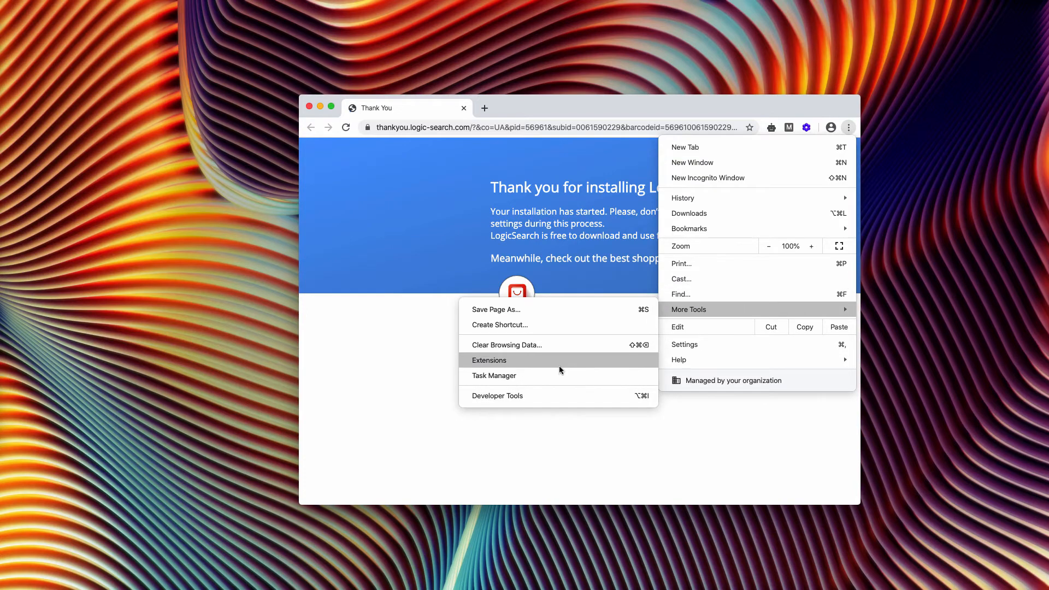
left_click(489, 359)
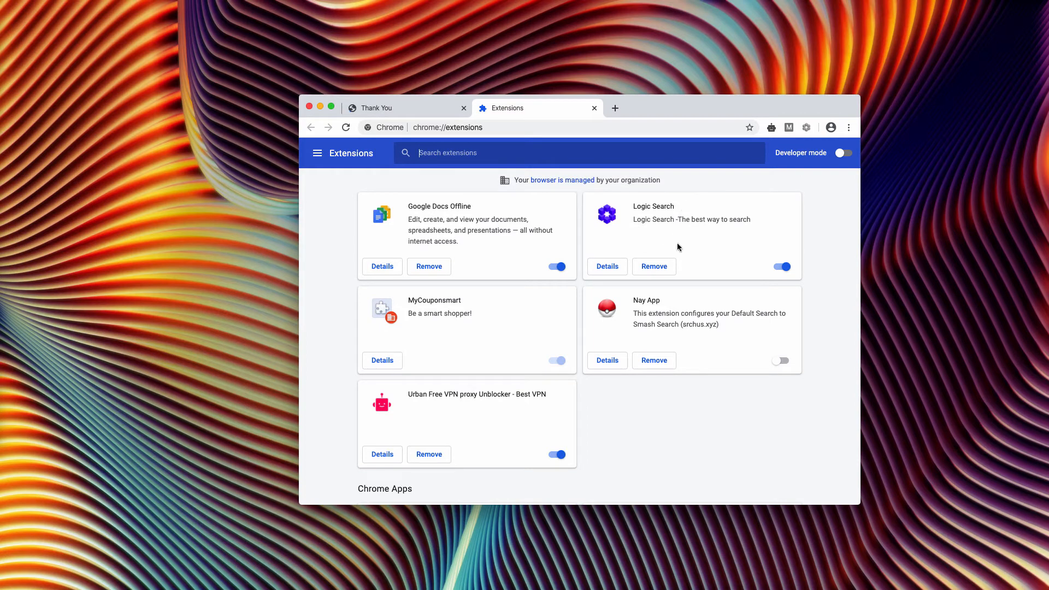
Disable the Logic Search extension and remove it from Chrome
left_click(780, 265)
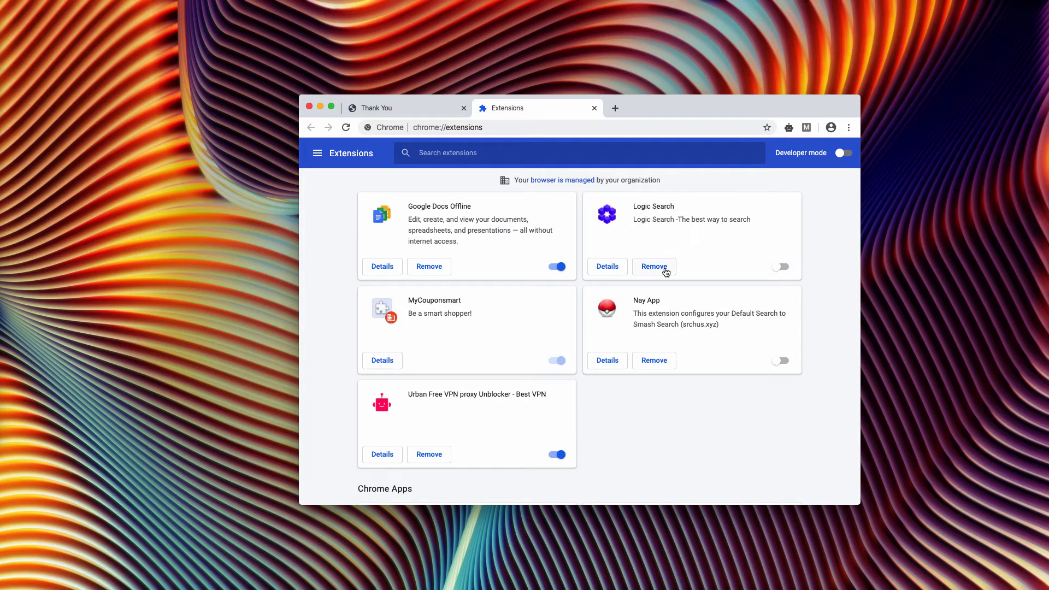
left_click(653, 267)
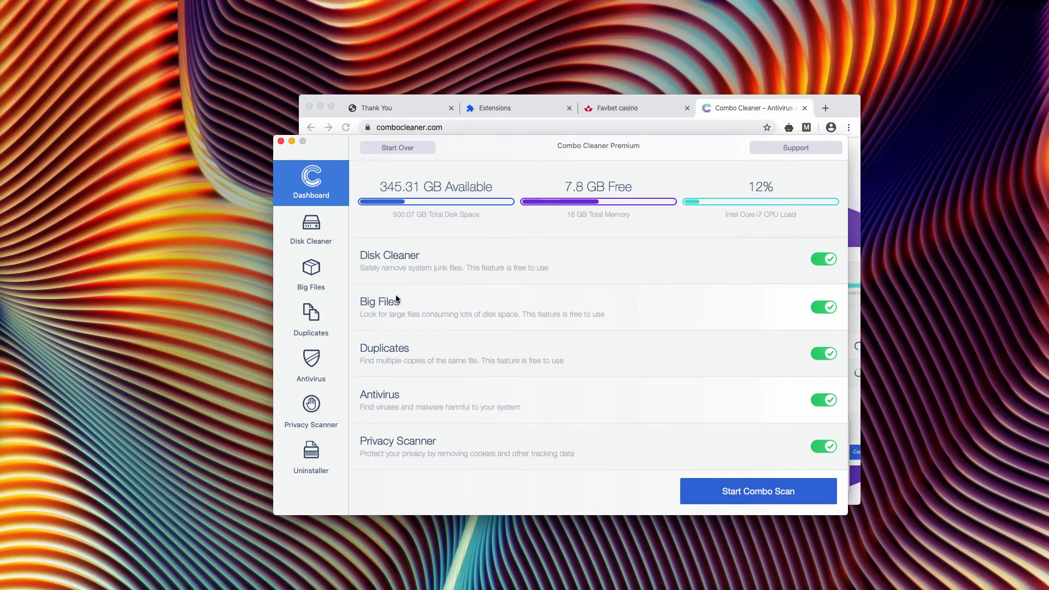
mouse_move(542, 262)
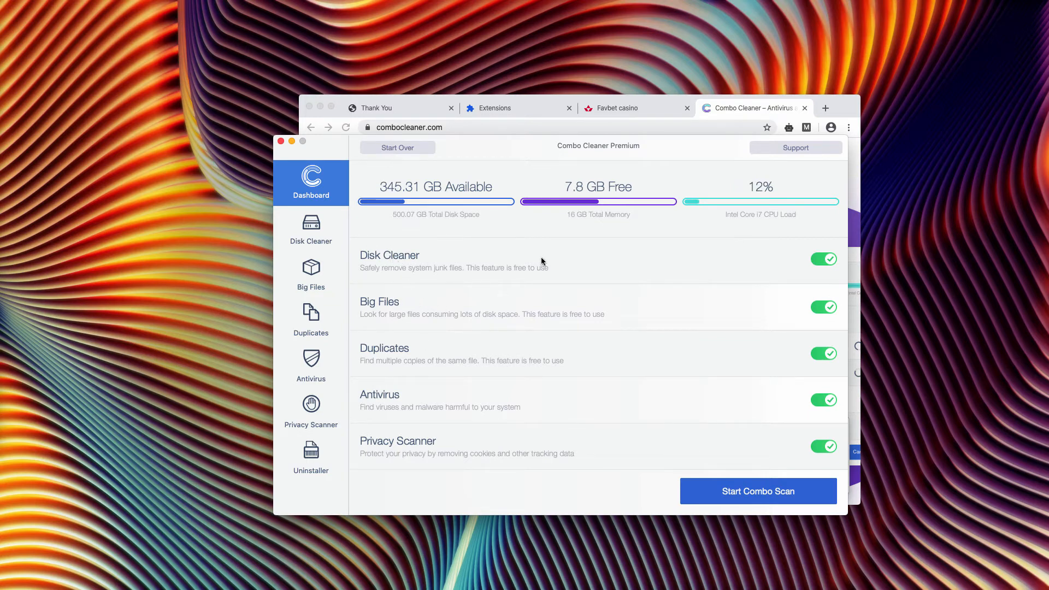
mouse_move(401, 284)
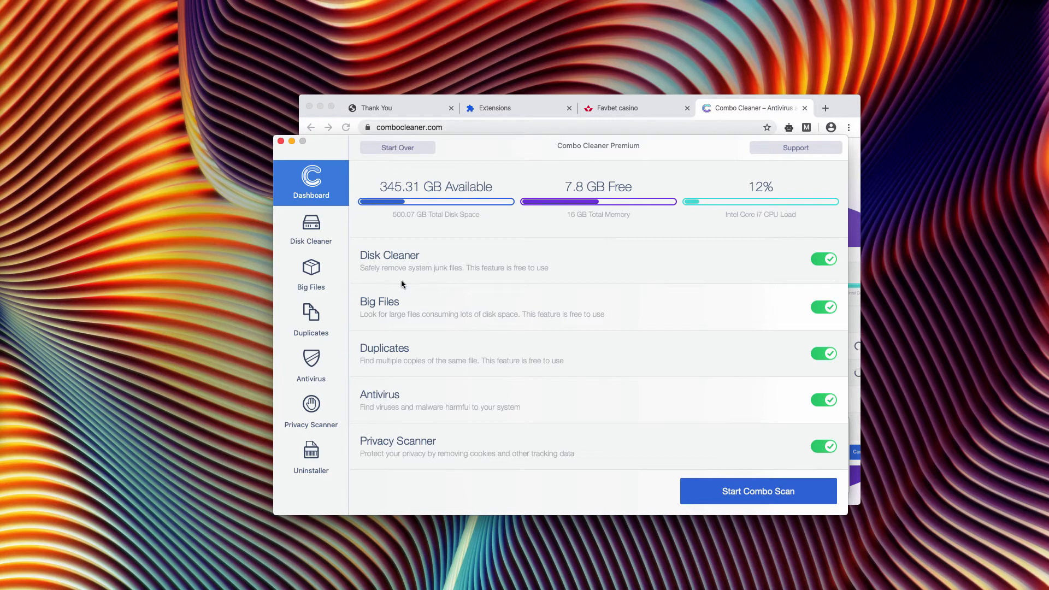
mouse_move(639, 165)
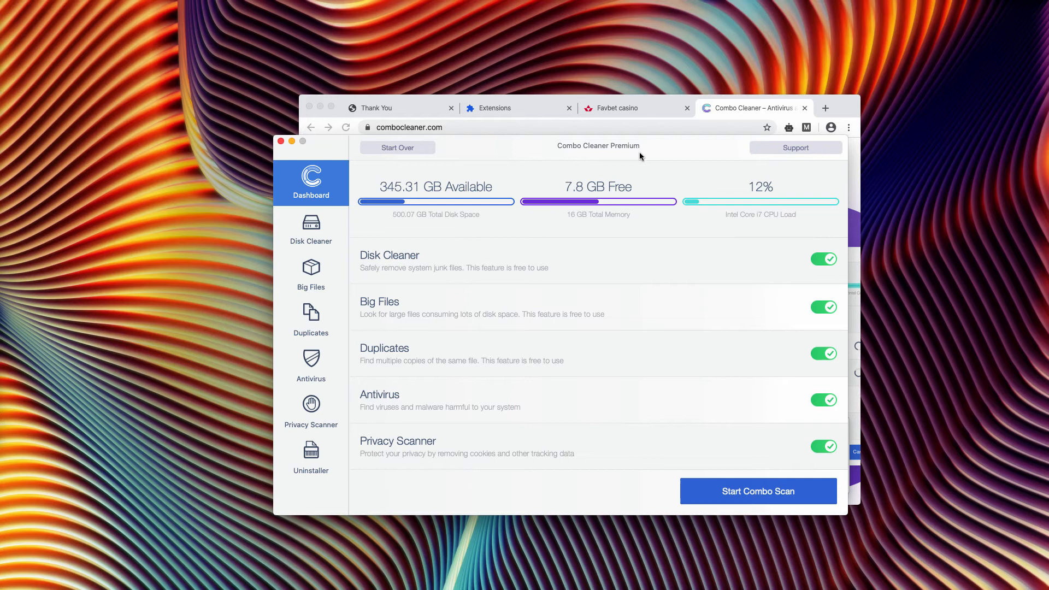
Start a Combo Scan of the Mac with all five scan features enabled
left_click(756, 490)
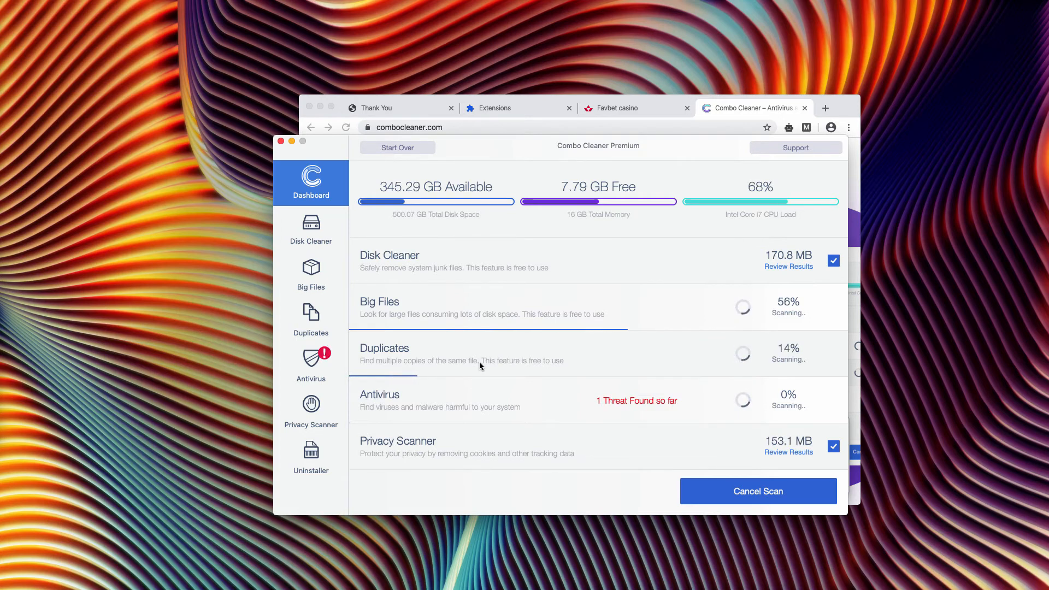
mouse_move(512, 348)
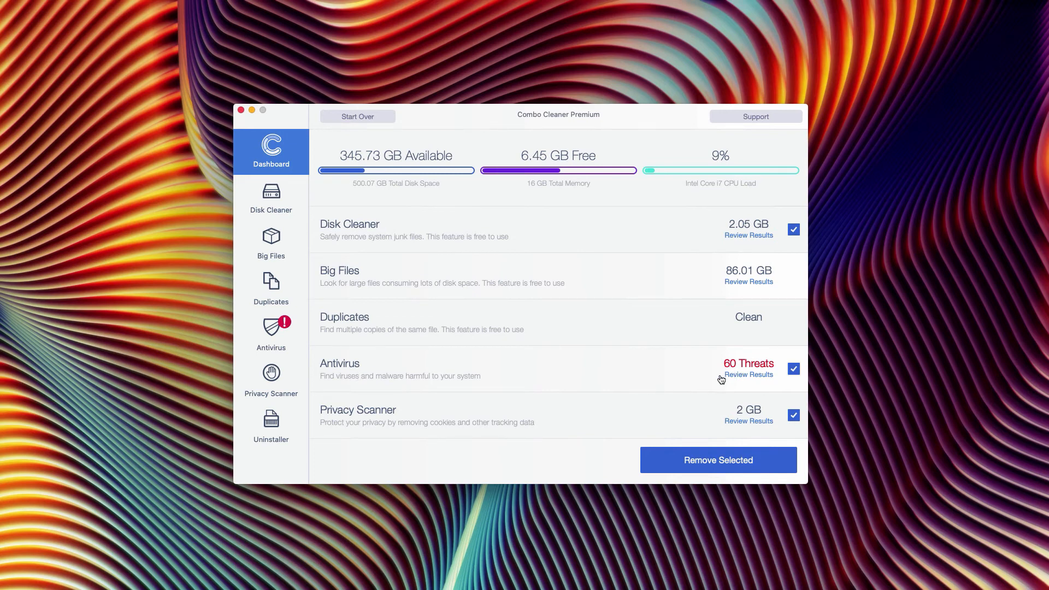
mouse_move(658, 365)
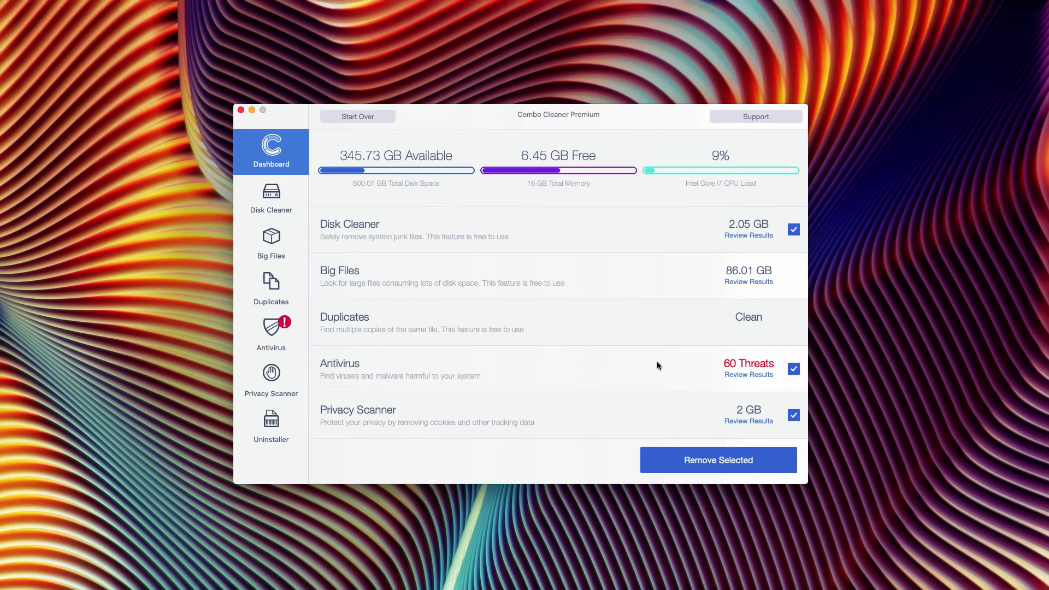
mouse_move(598, 362)
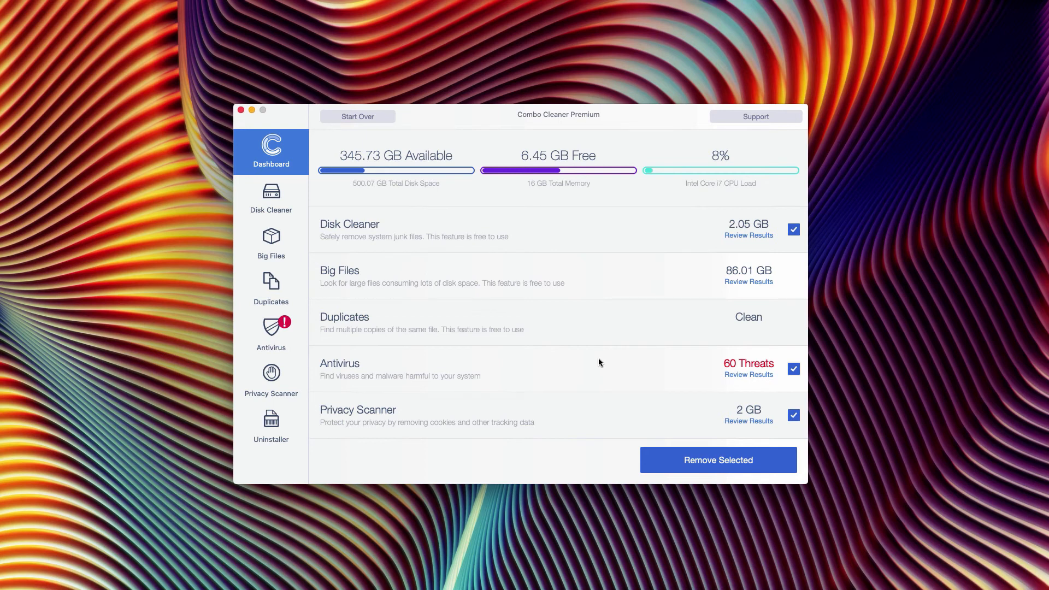
mouse_move(561, 359)
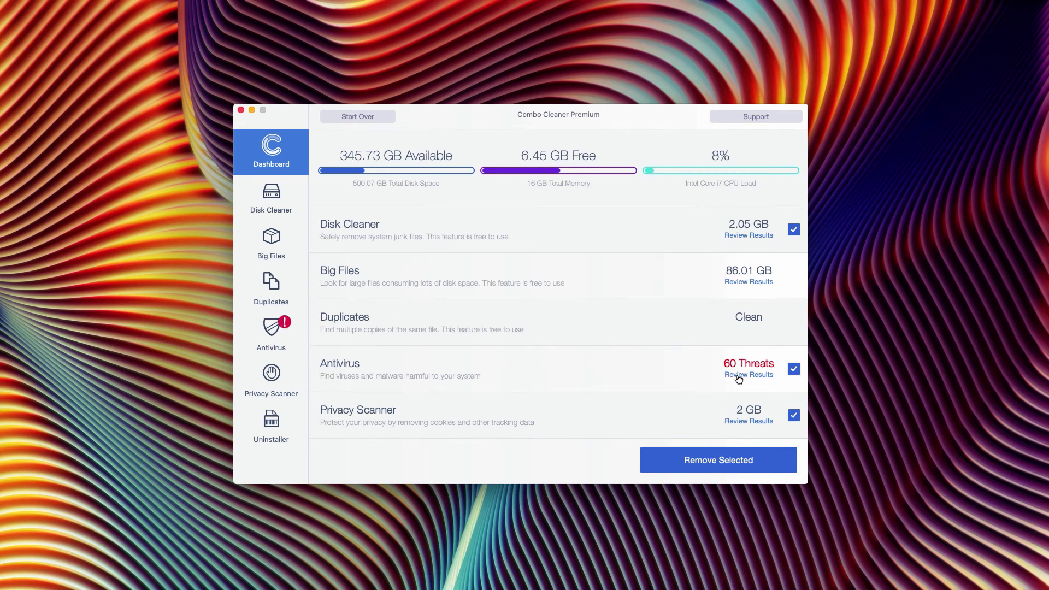
Review the 60 detected adware threats in the Antivirus list and remove them all
left_click(747, 374)
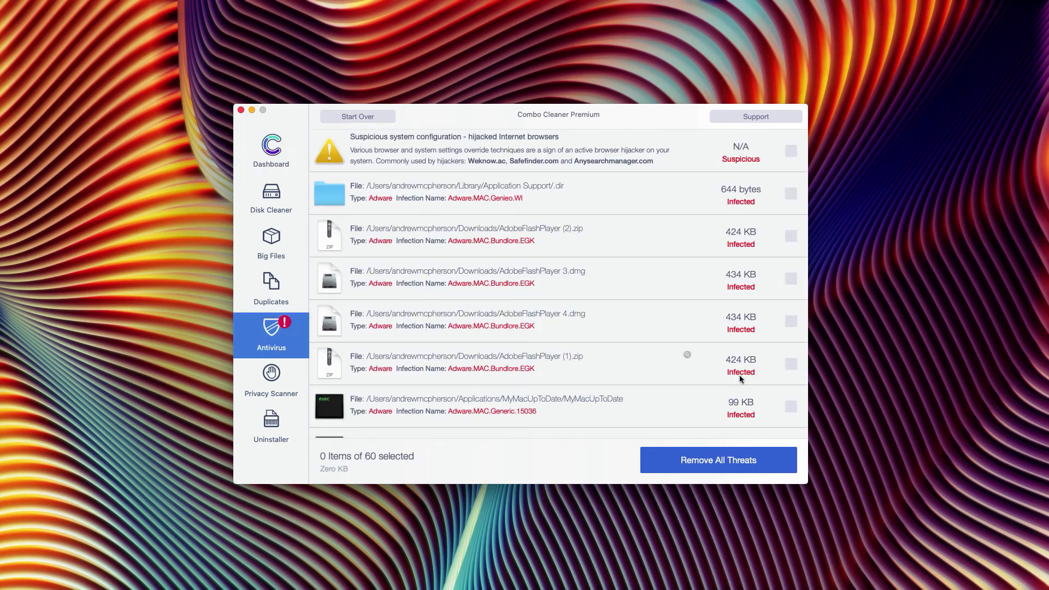
mouse_move(428, 284)
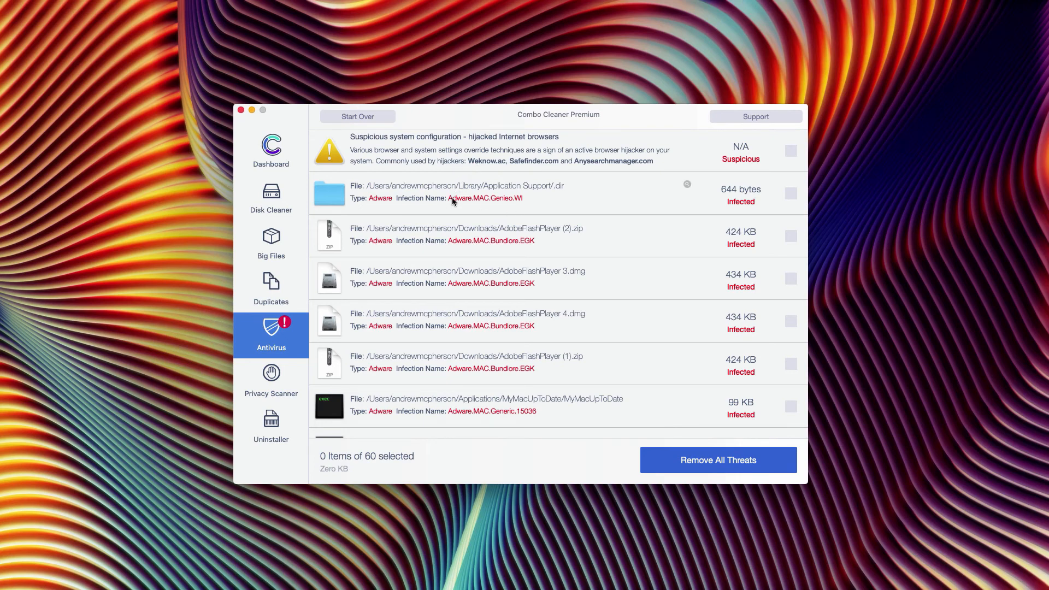
mouse_move(413, 204)
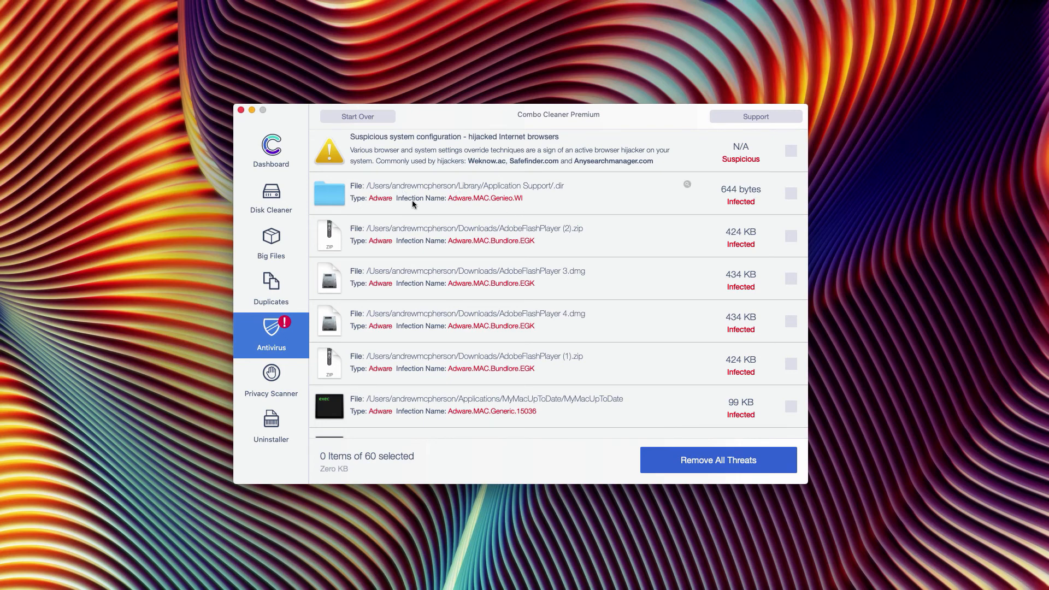
mouse_move(403, 193)
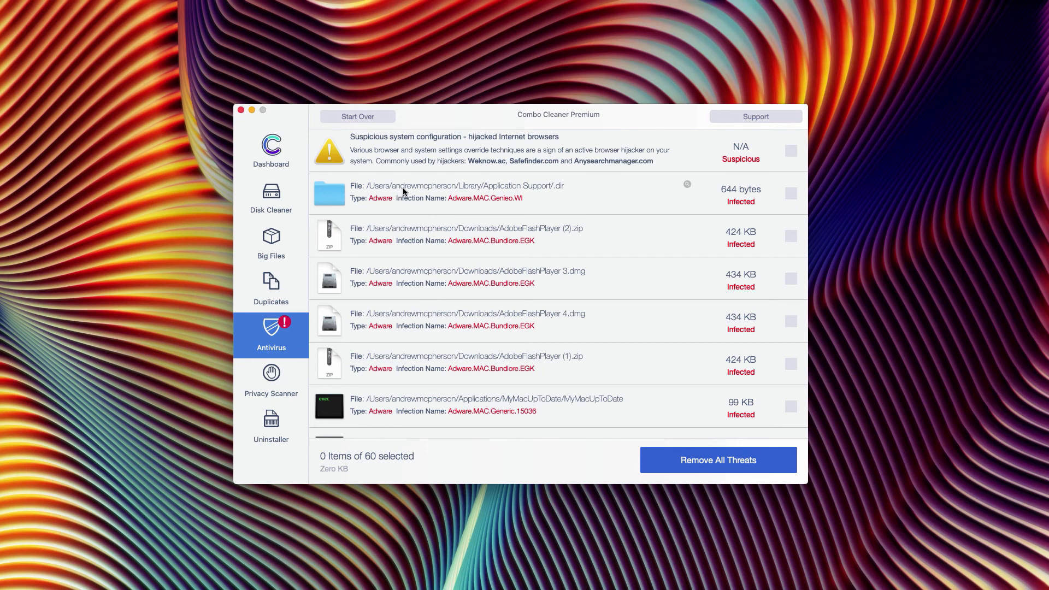
mouse_move(448, 173)
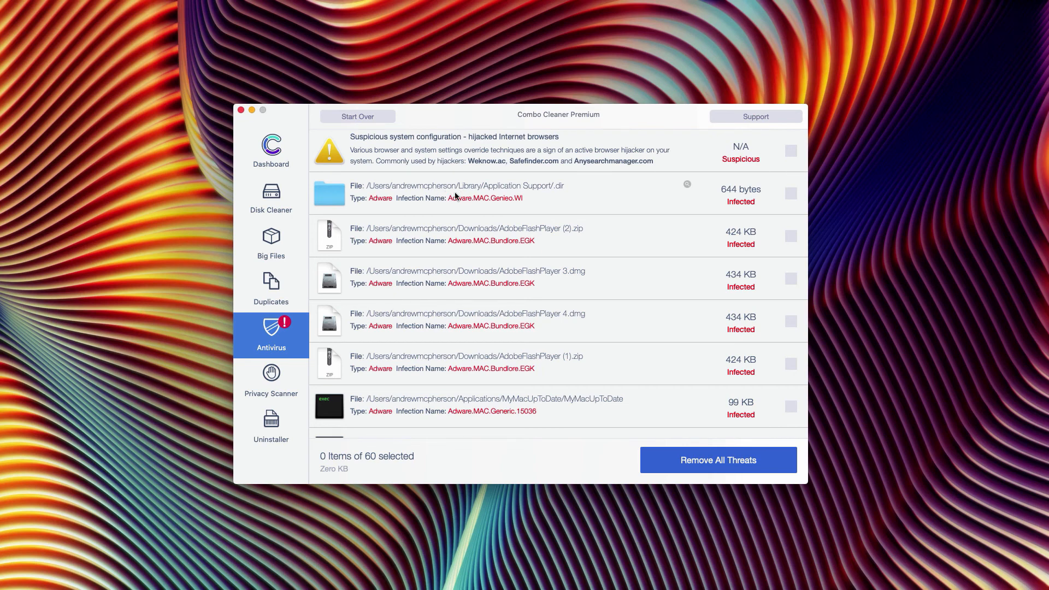
mouse_move(475, 194)
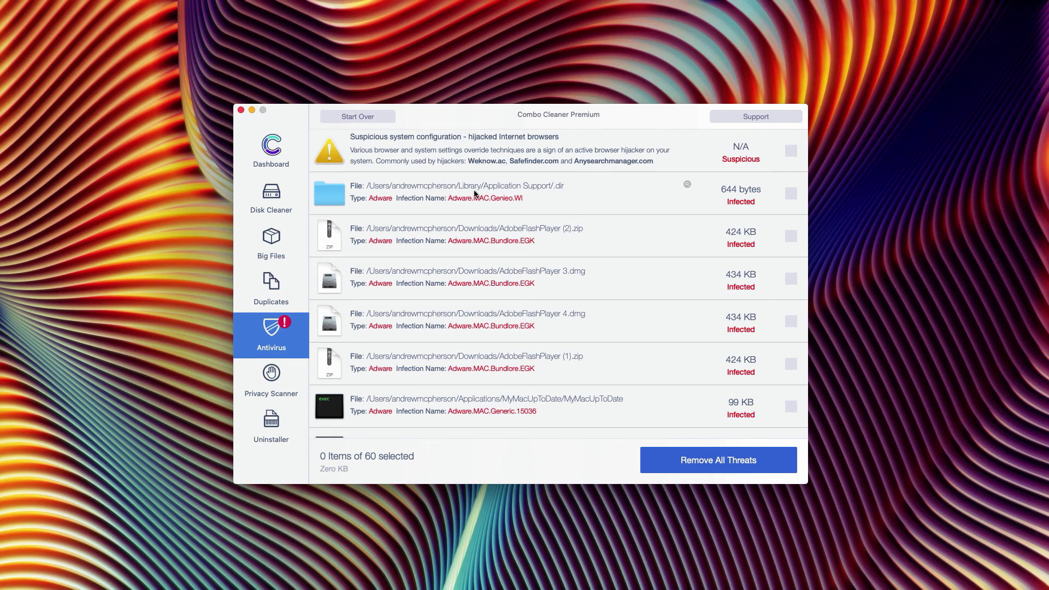
mouse_move(683, 430)
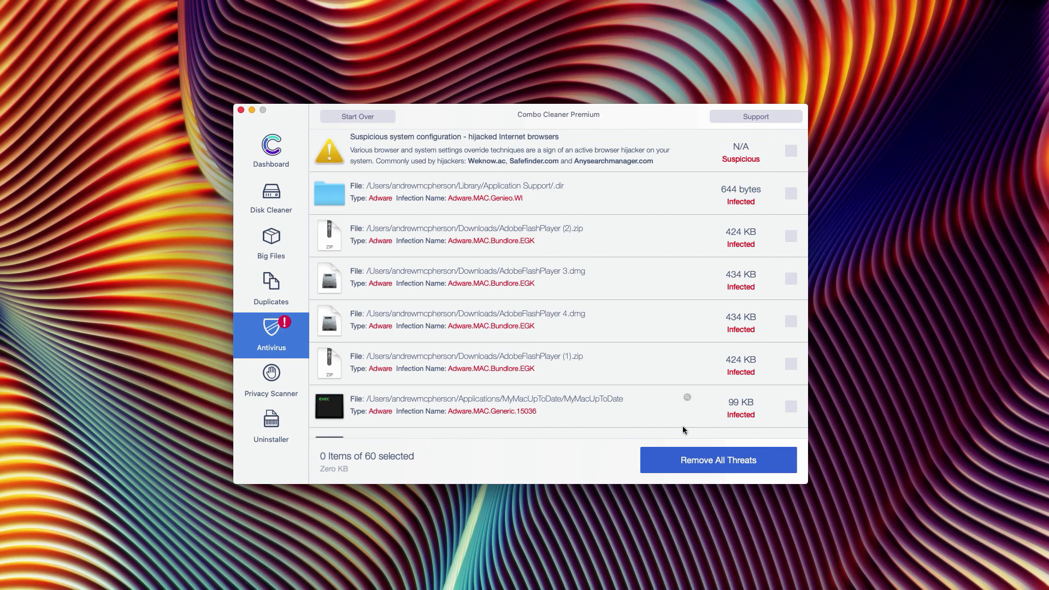
scroll("down", 3)
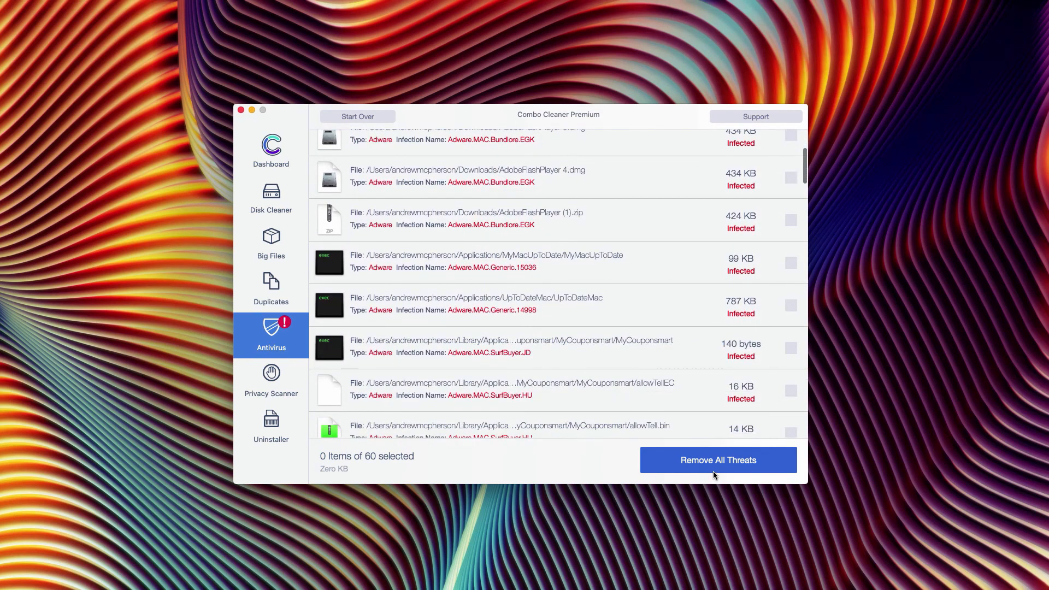
left_click(717, 460)
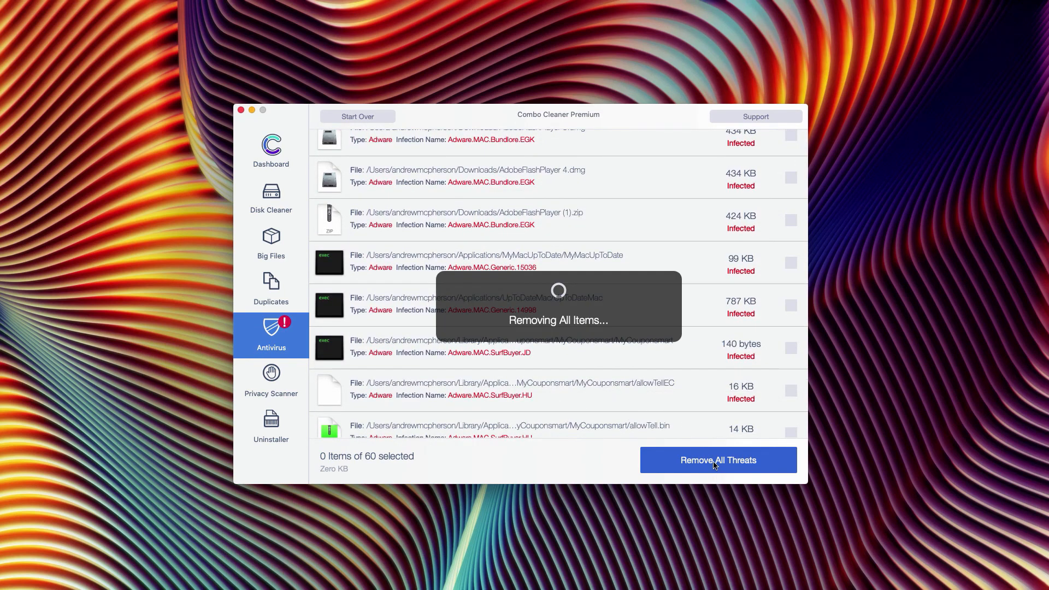